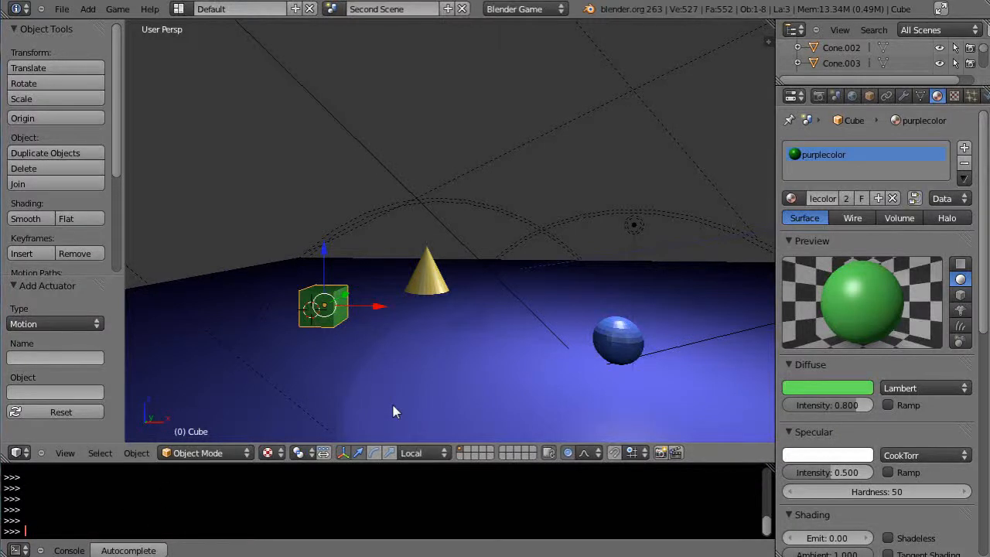
pyautogui.moveTo(390, 418)
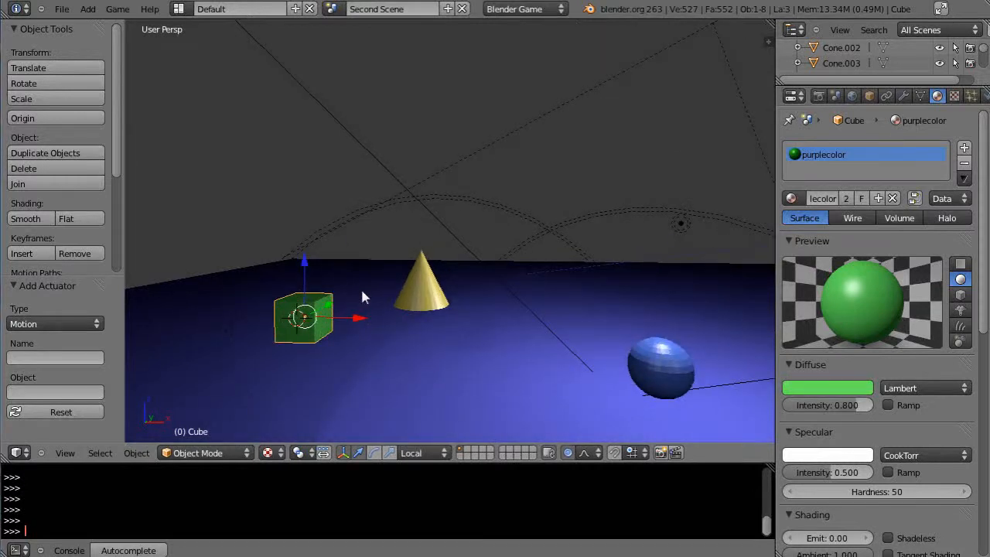
pyautogui.moveTo(458, 277)
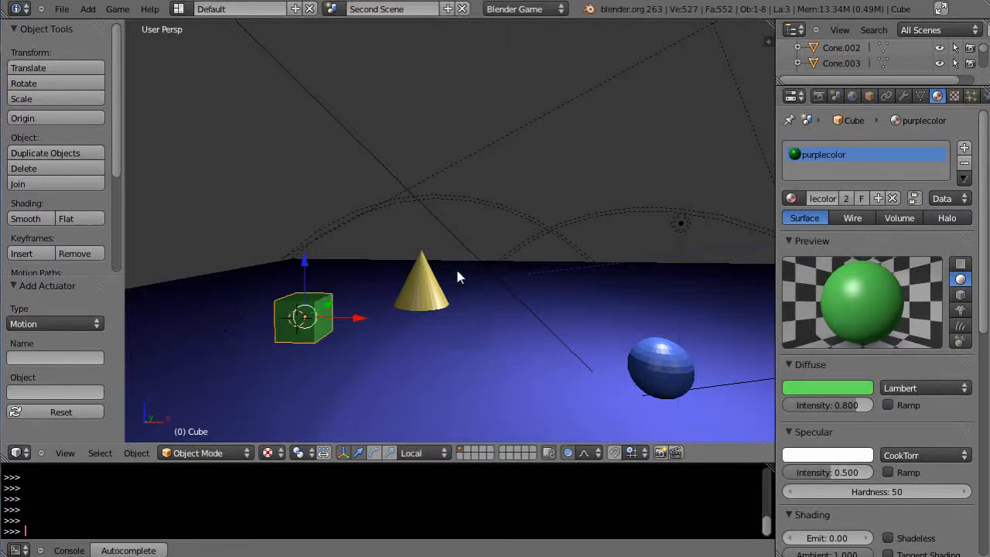
pyautogui.moveTo(448, 355)
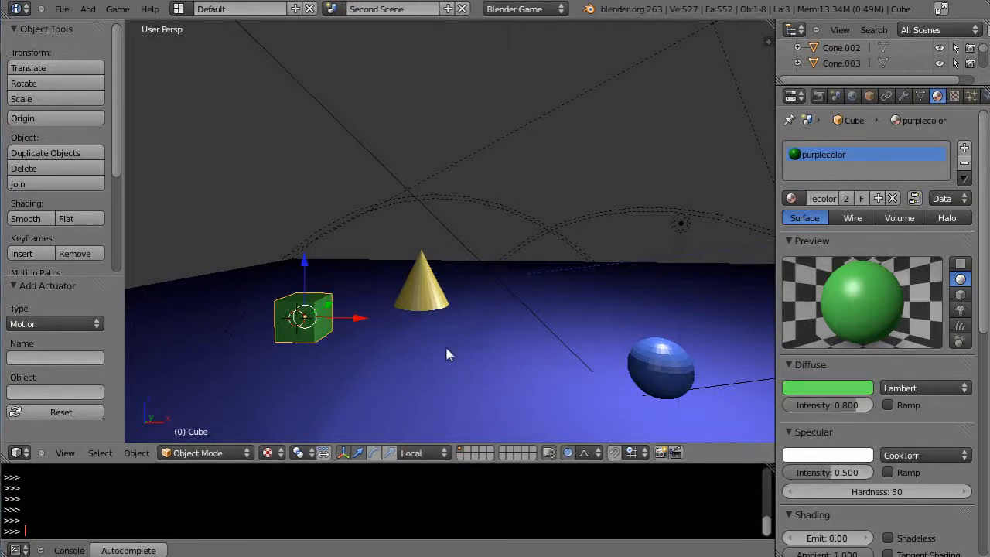
pyautogui.moveTo(355, 331)
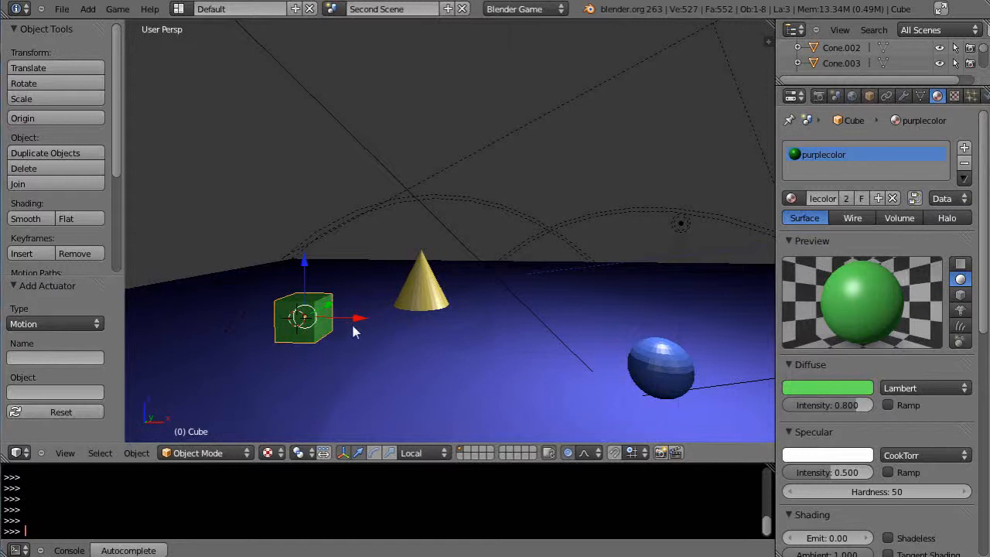
pyautogui.moveTo(328, 310)
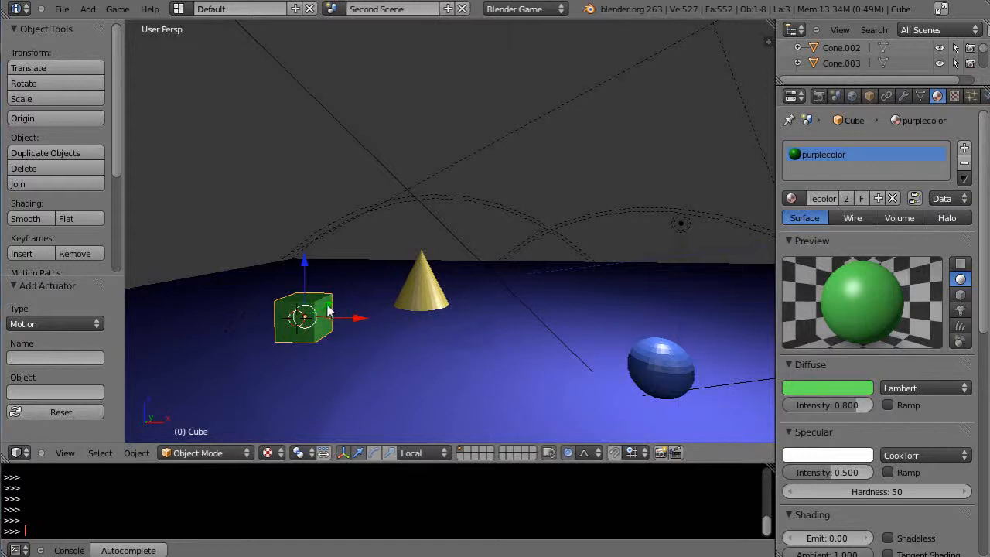
pyautogui.moveTo(348, 313)
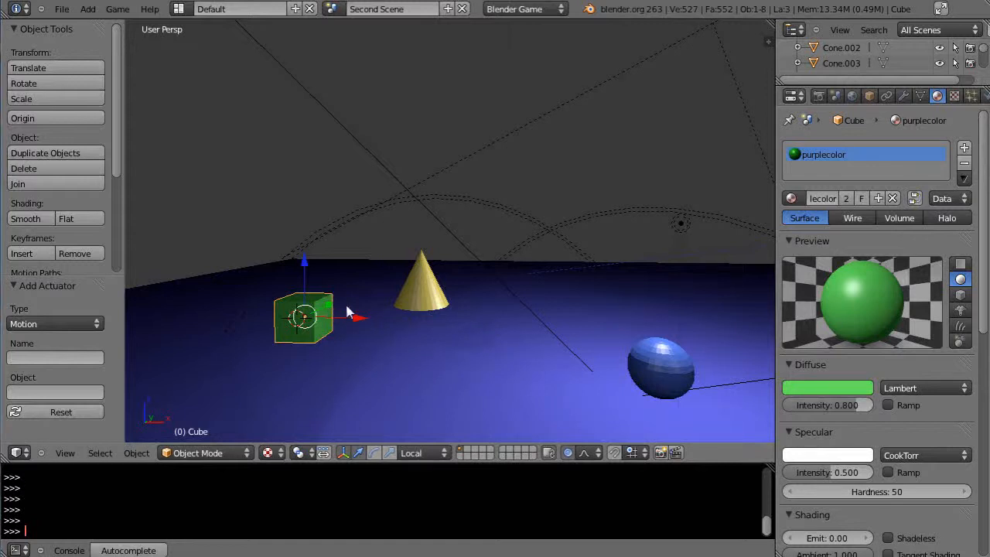
pyautogui.moveTo(431, 359)
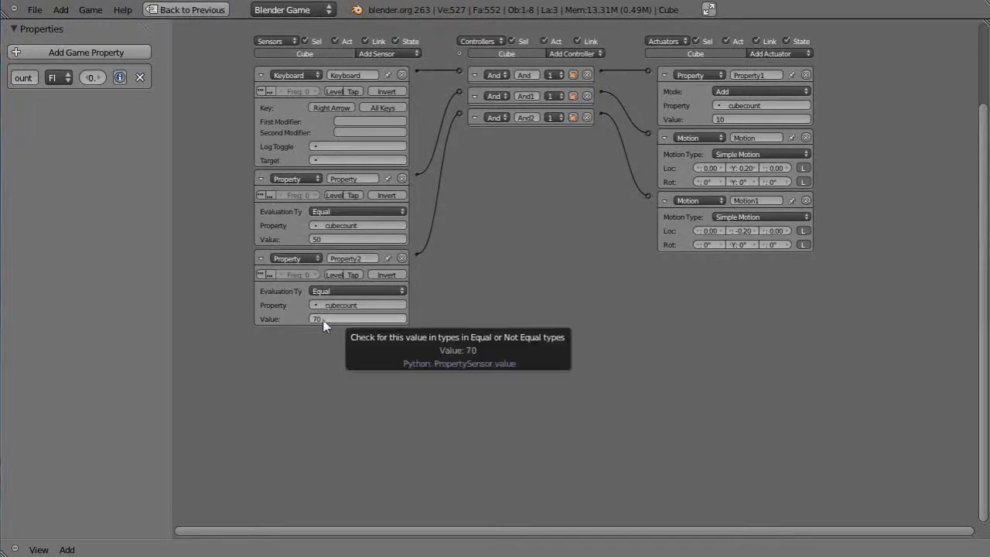
pyautogui.moveTo(793, 231)
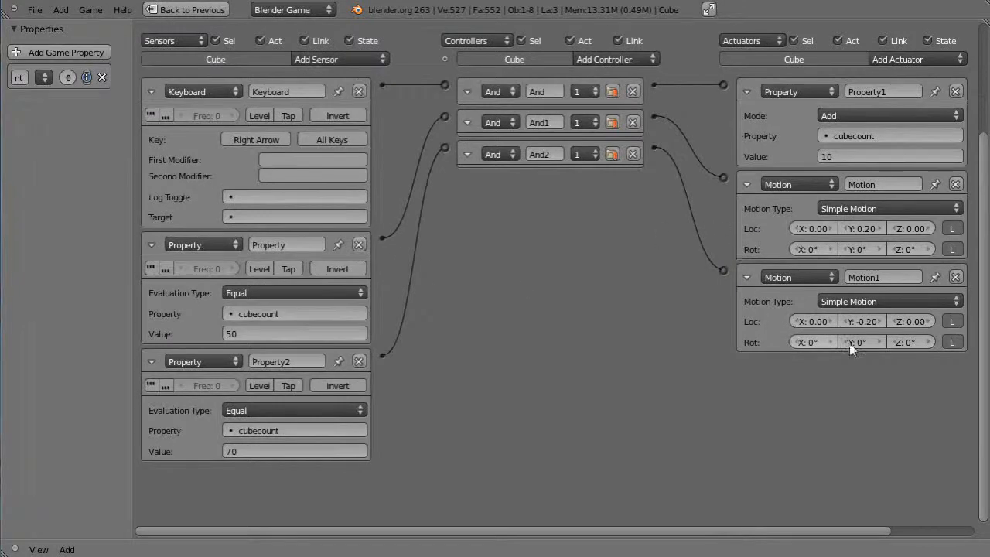
# Step: Zero Motion1 actuator's Loc Y and set its Rot Z to 5°
pyautogui.click(862, 321)
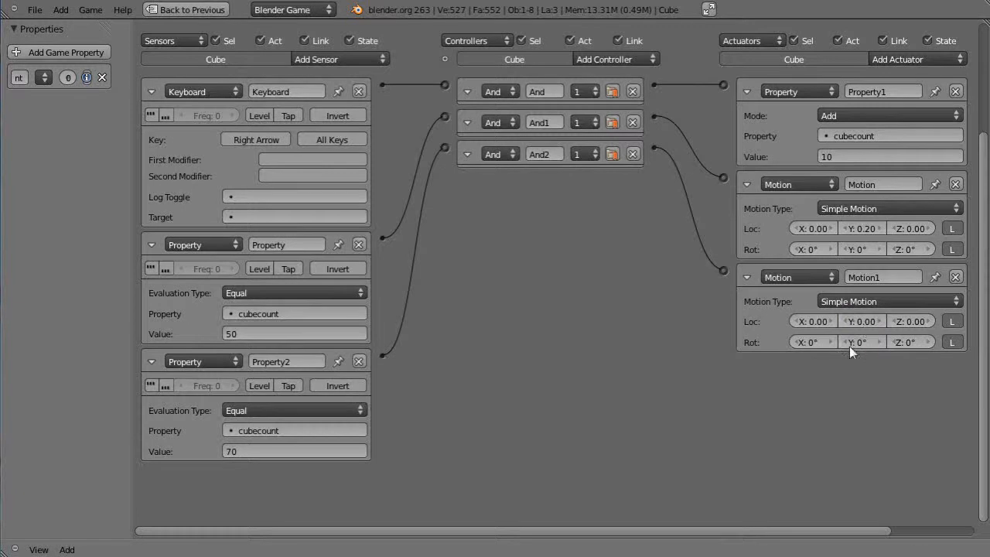
pyautogui.click(910, 342)
pyautogui.write('5')
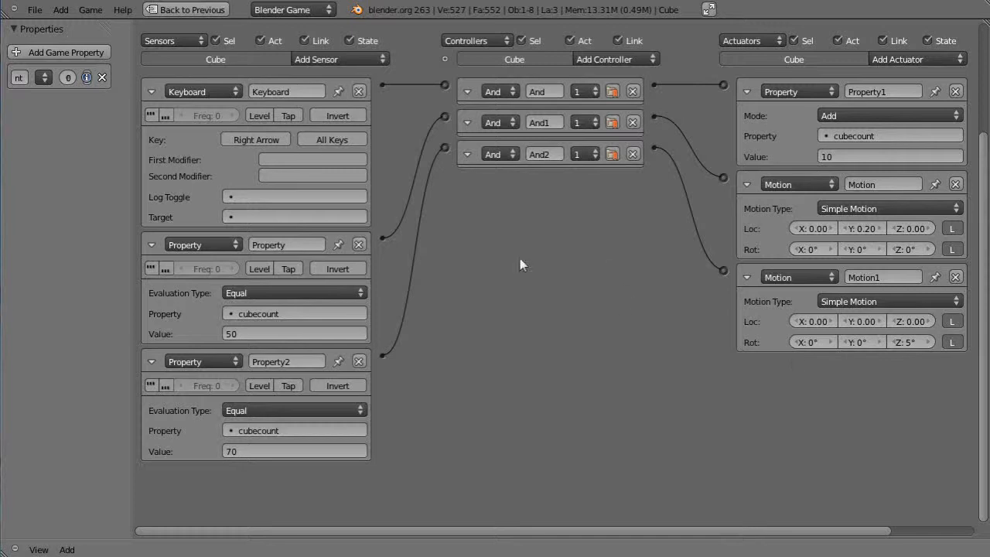
pyautogui.moveTo(474, 253)
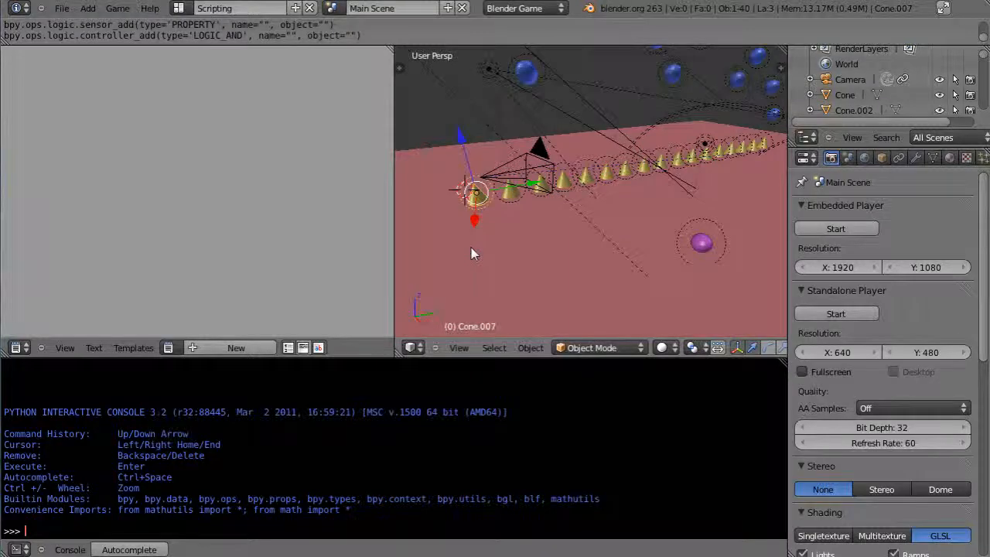
# Step: Switch the screen layout to Scripting to reach the Main Scene
pyautogui.click(240, 9)
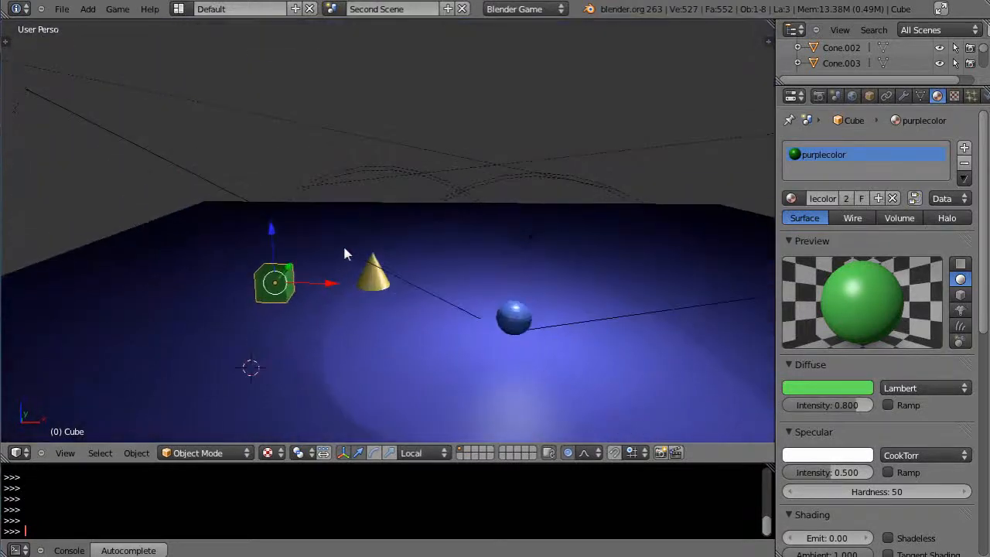
# Step: Test-rotate the cube with R, then choose 3D Cursor as the Pivot Point
pyautogui.moveTo(348, 255); pyautogui.dragTo(248, 325)
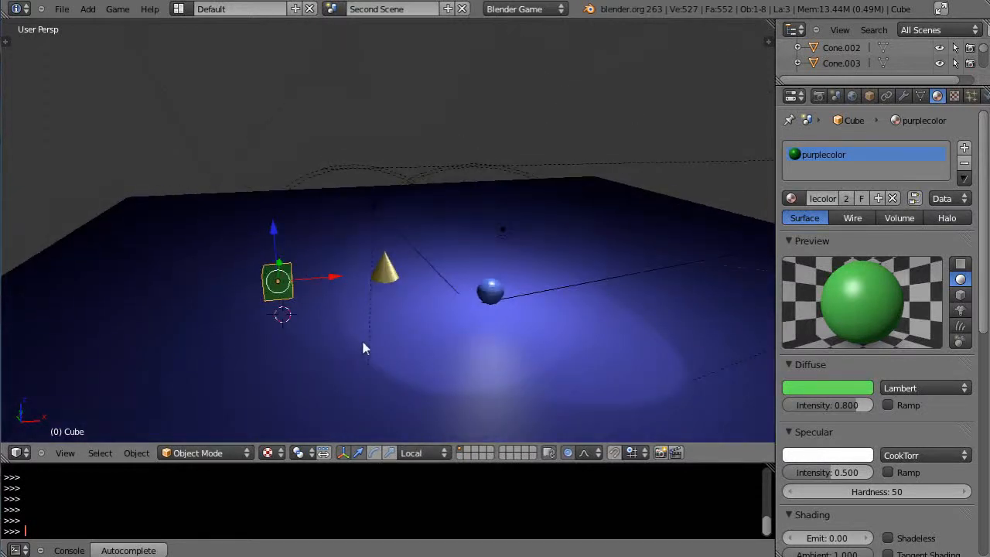
pyautogui.moveTo(343, 376)
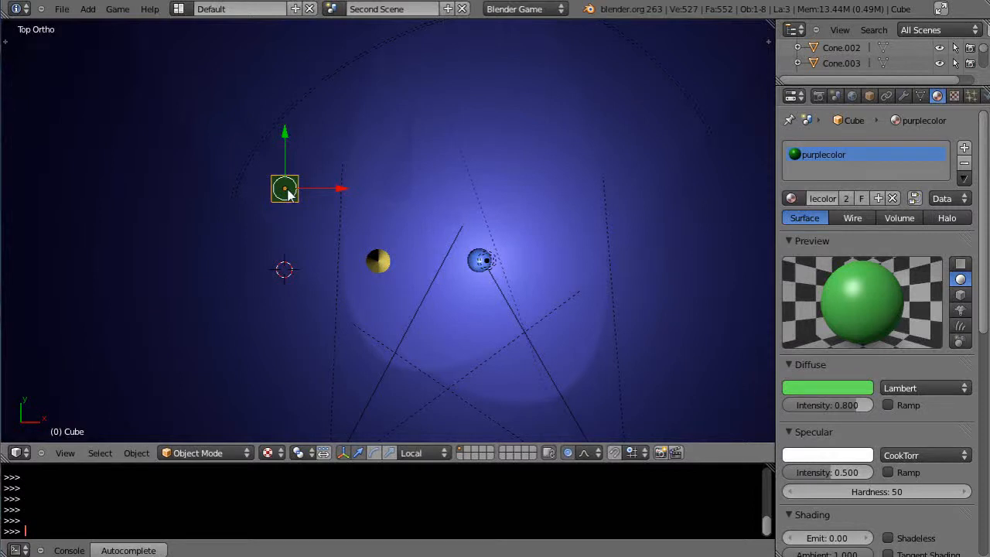
pyautogui.moveTo(309, 458)
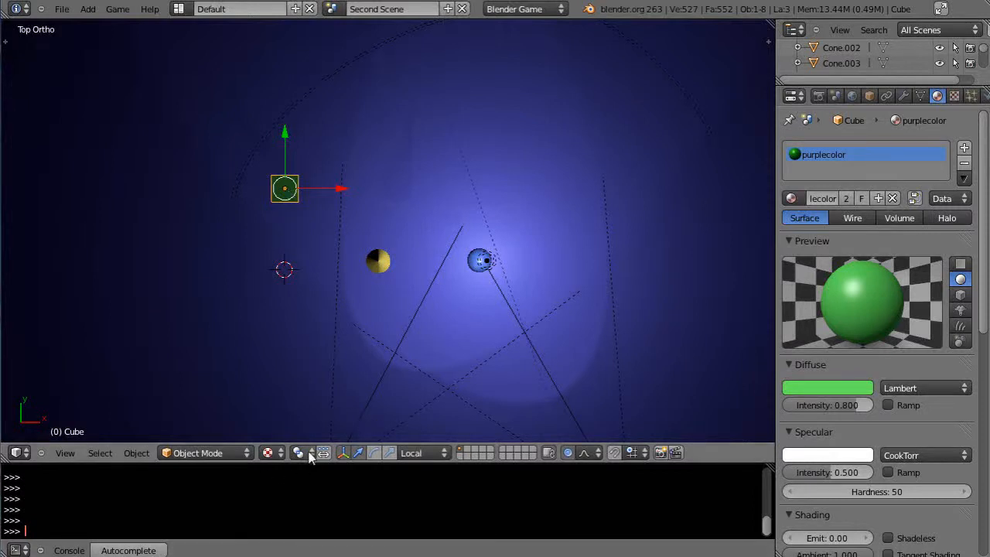
pyautogui.click(297, 452)
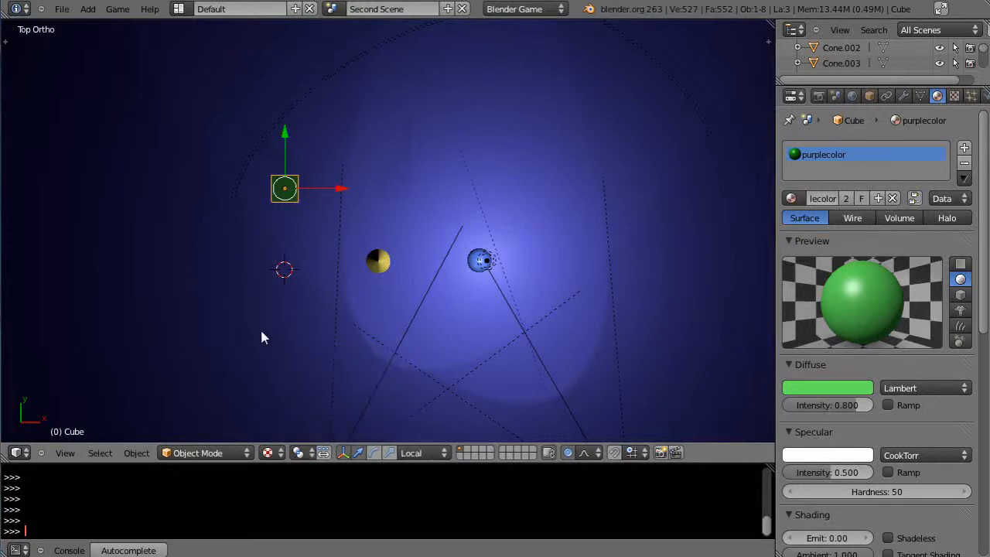
pyautogui.press('r')
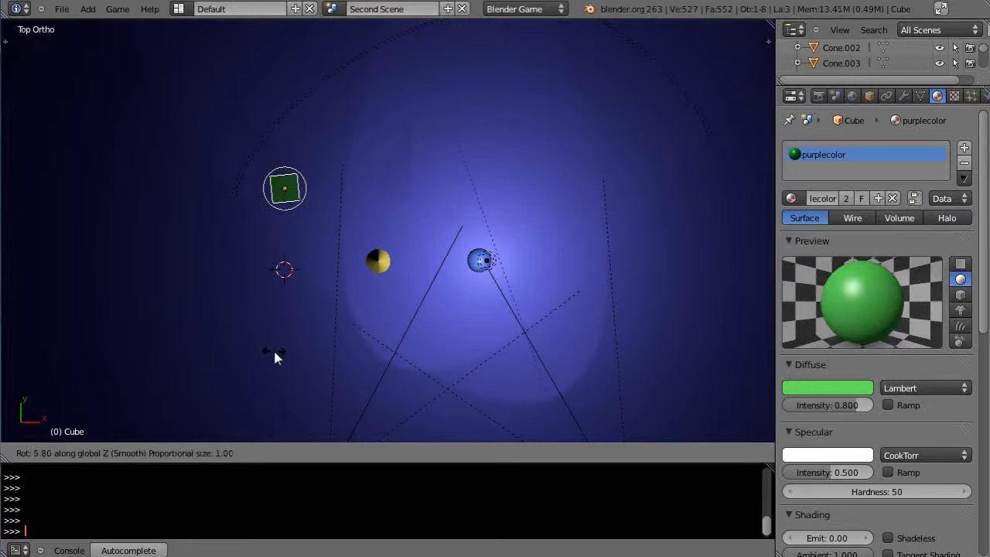
pyautogui.click(300, 452)
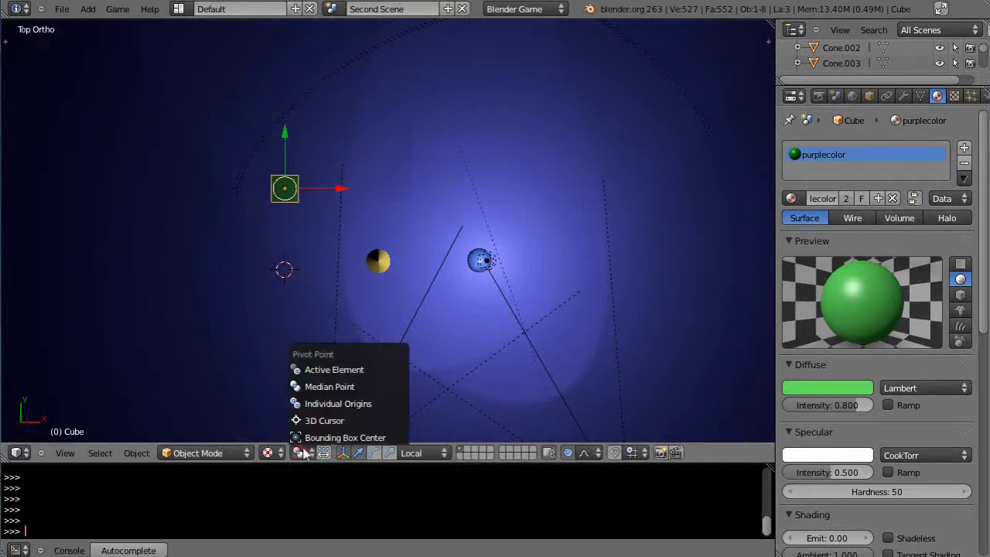
pyautogui.click(325, 421)
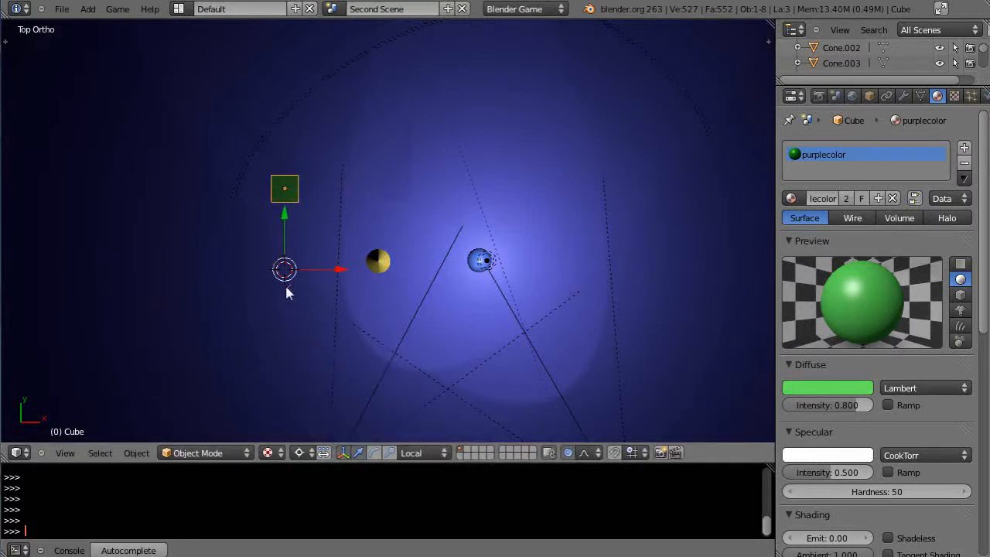
# Step: Rotate the cube again to confirm it now pivots around the 3D cursor
pyautogui.press('r')
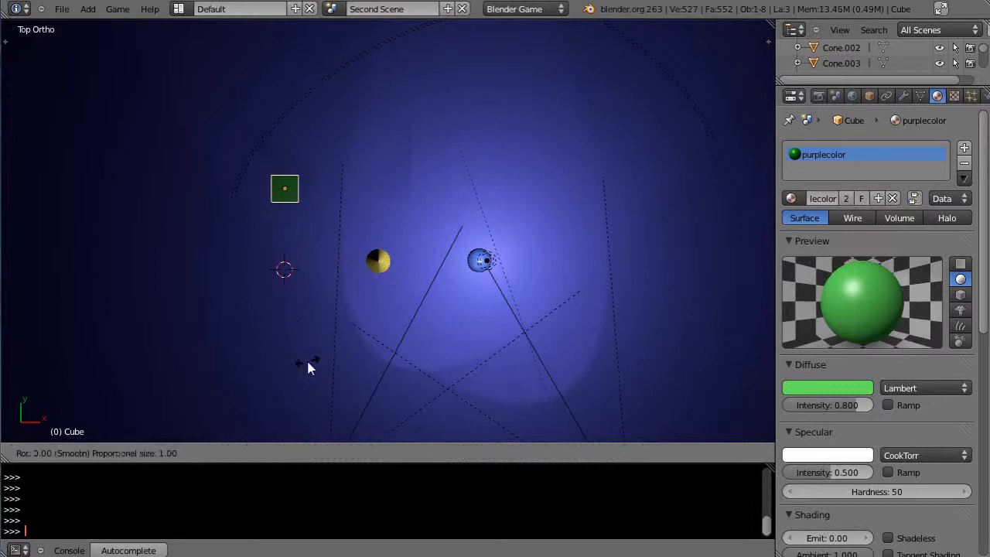
pyautogui.moveTo(325, 359)
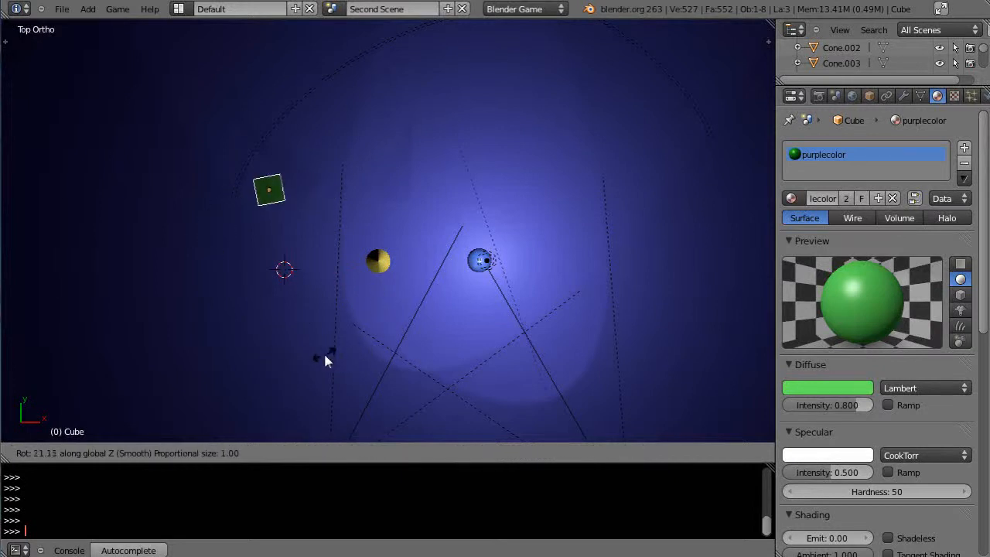
pyautogui.moveTo(306, 354)
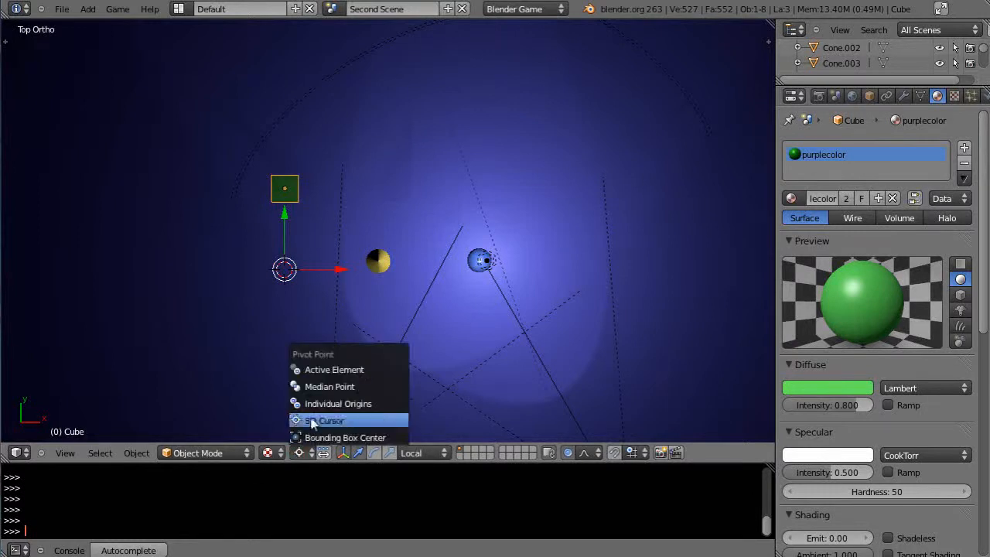
pyautogui.click(323, 421)
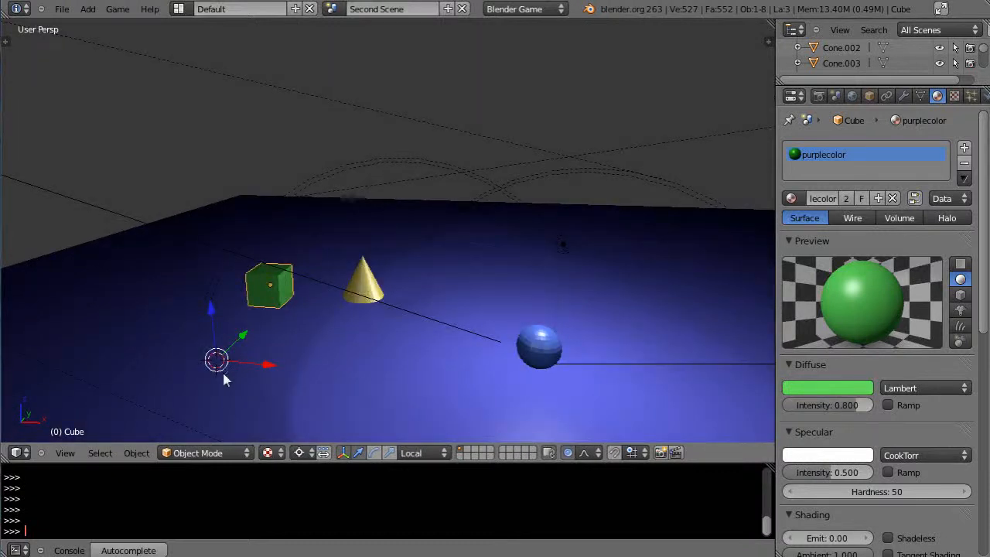
pyautogui.moveTo(359, 414)
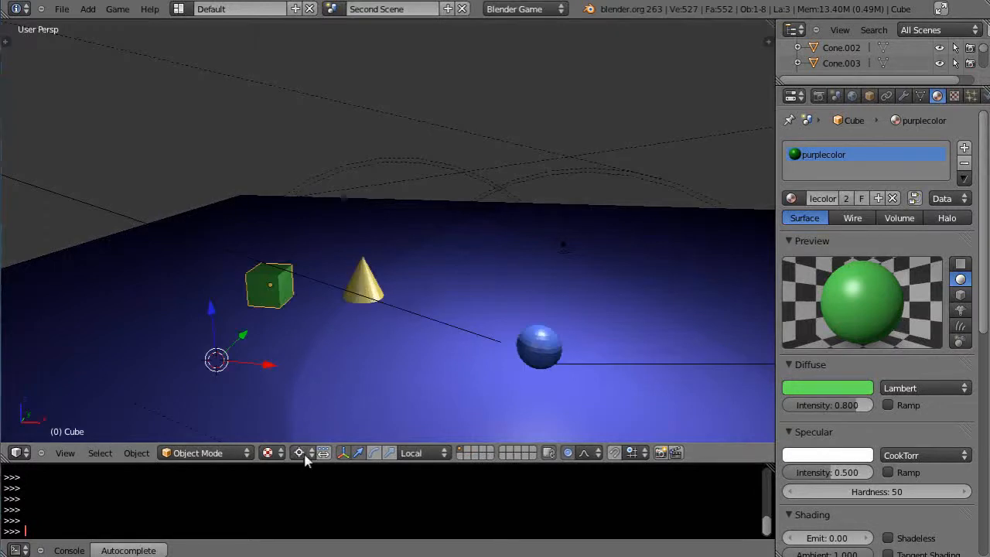
pyautogui.moveTo(298, 452)
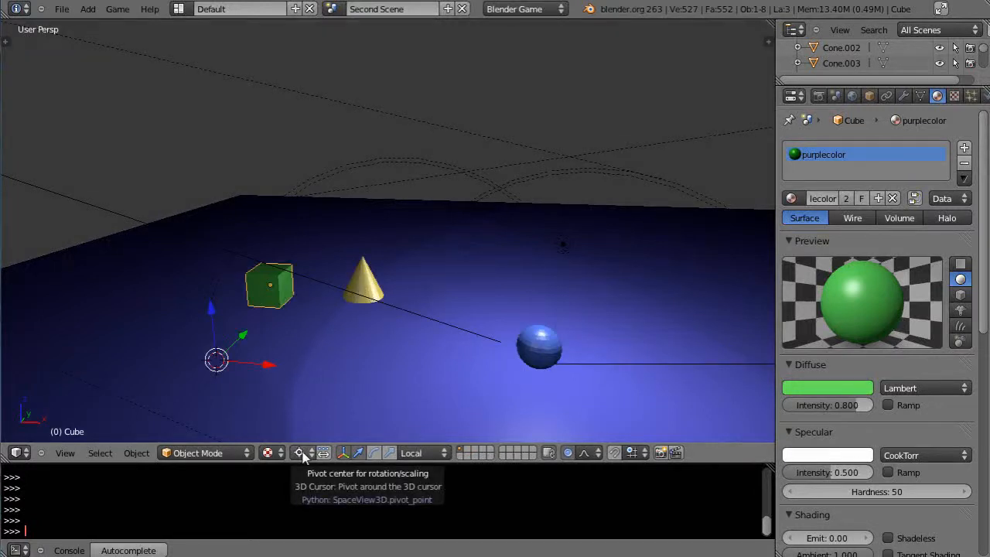
pyautogui.moveTo(276, 267)
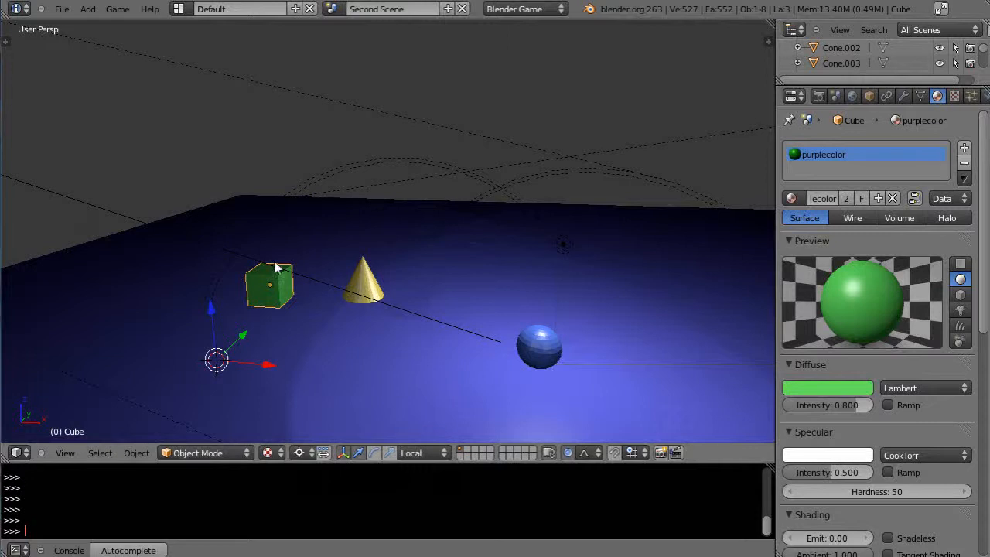
pyautogui.moveTo(340, 289)
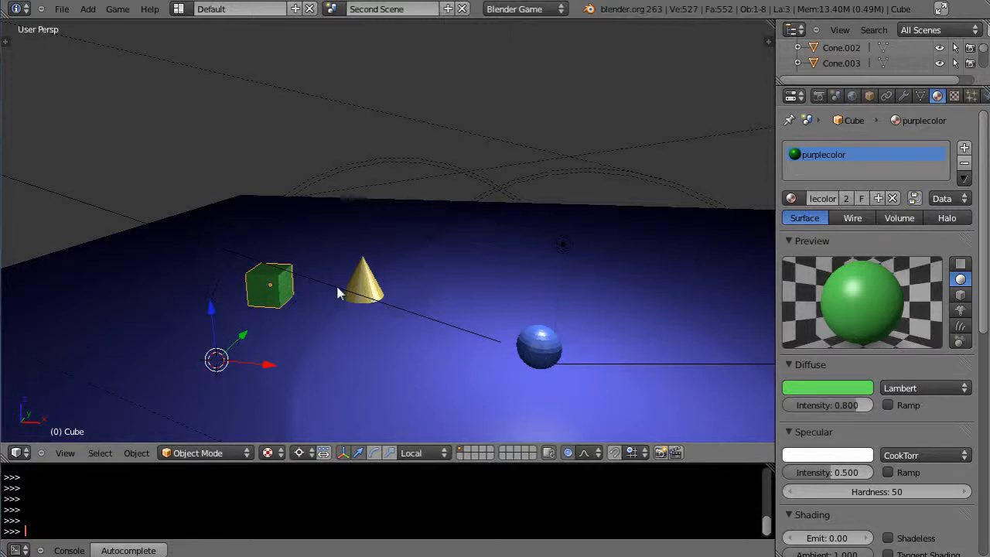
pyautogui.moveTo(385, 359)
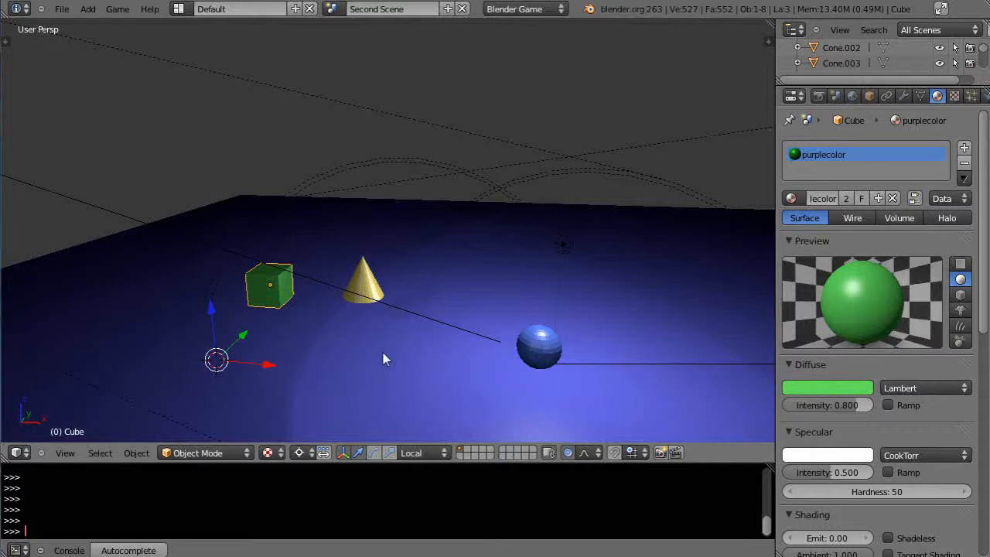
pyautogui.moveTo(371, 371)
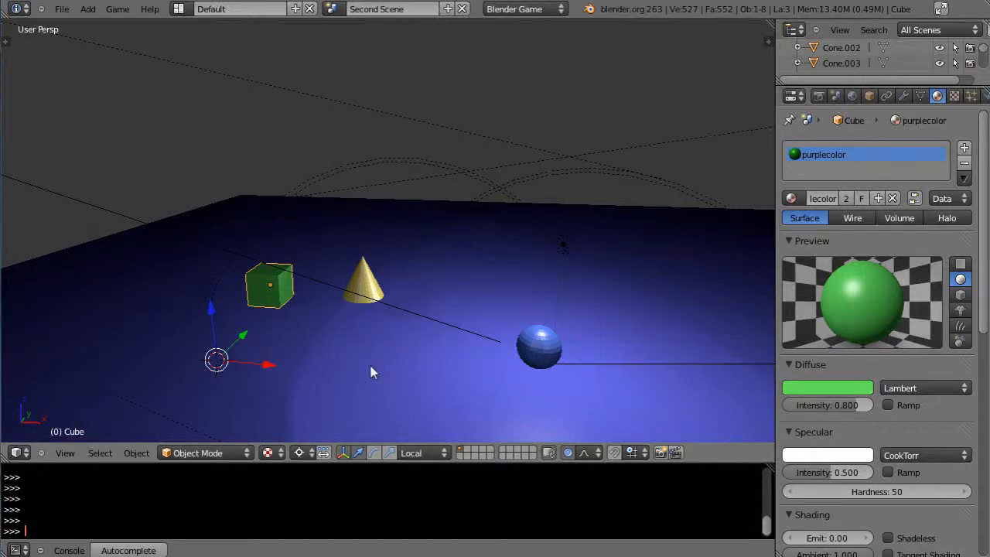
pyautogui.moveTo(372, 371); pyautogui.dragTo(232, 343)
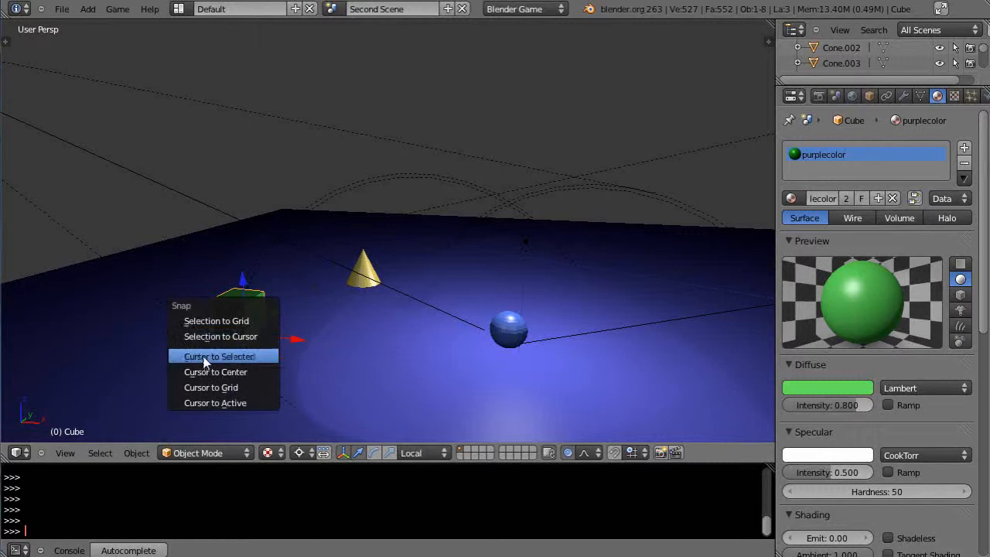
# Step: Snap the 3D cursor to the selected cube's centre via Cursor to Selected
pyautogui.click(220, 356)
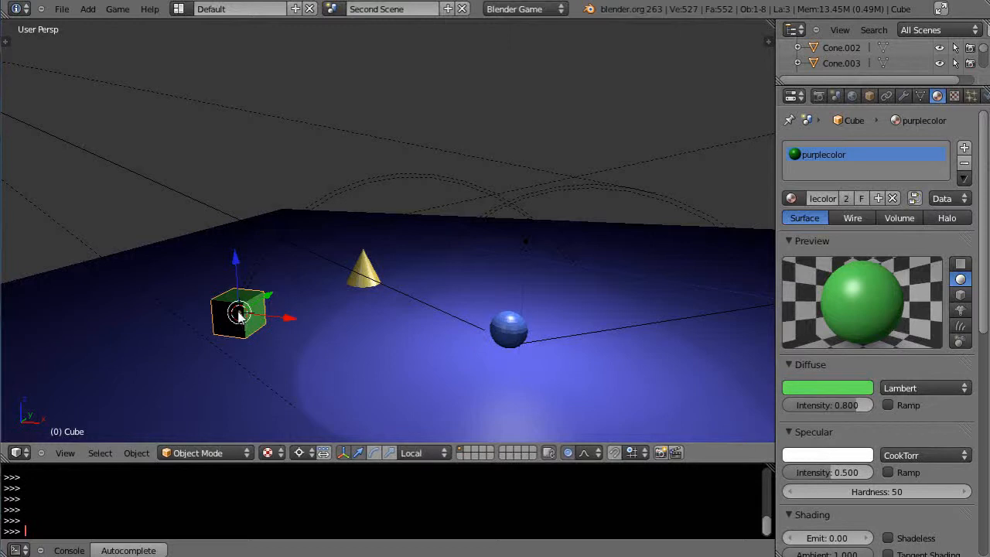
pyautogui.moveTo(260, 379)
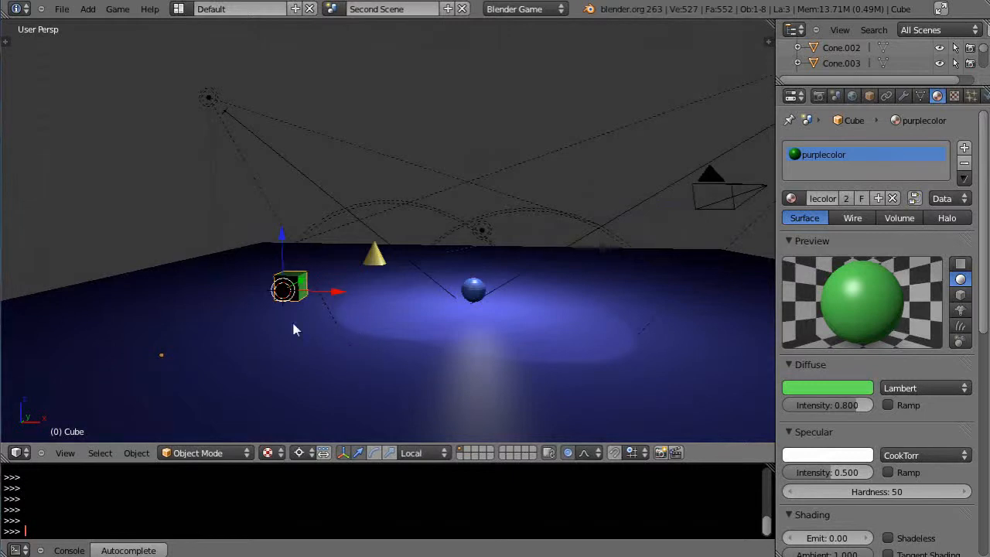
pyautogui.moveTo(163, 362)
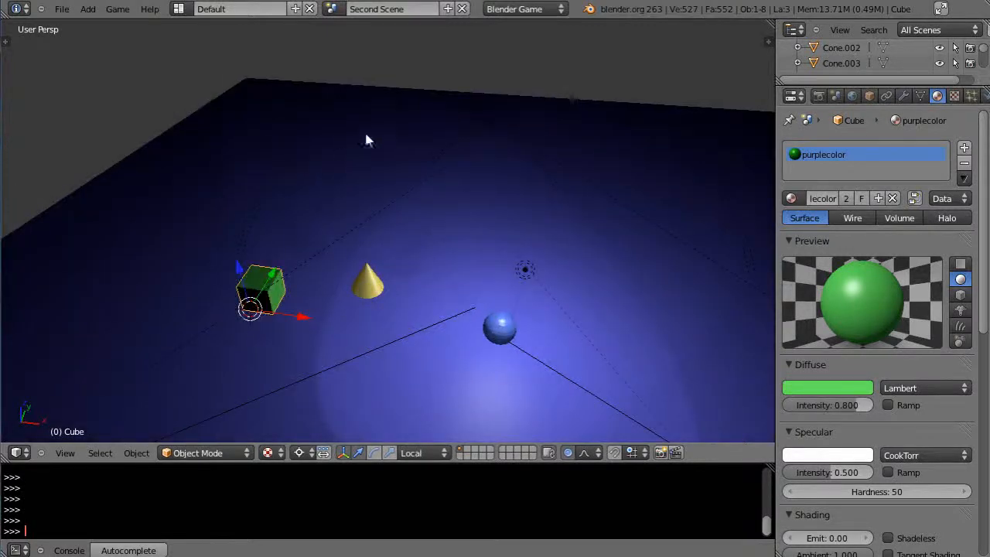
pyautogui.moveTo(368, 139); pyautogui.dragTo(241, 414)
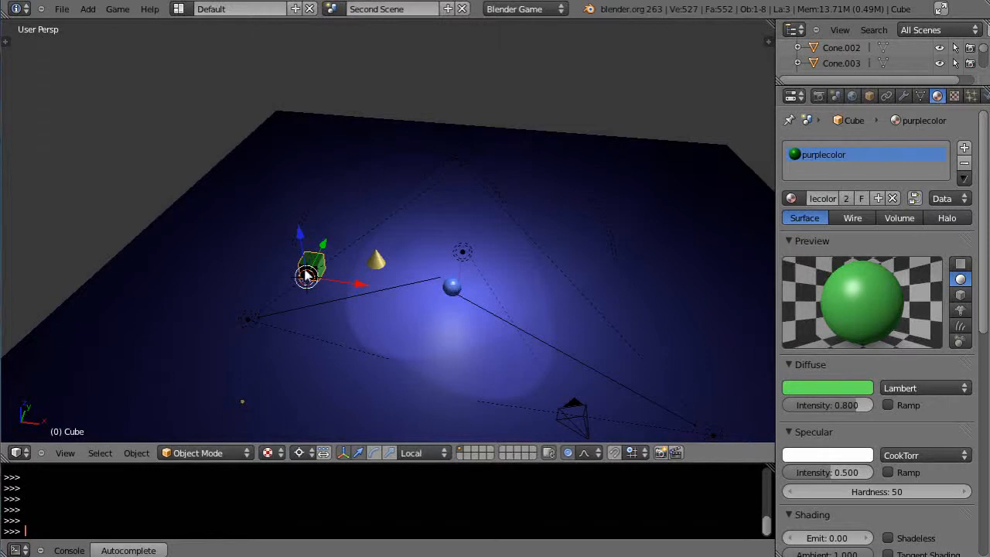
pyautogui.moveTo(331, 288)
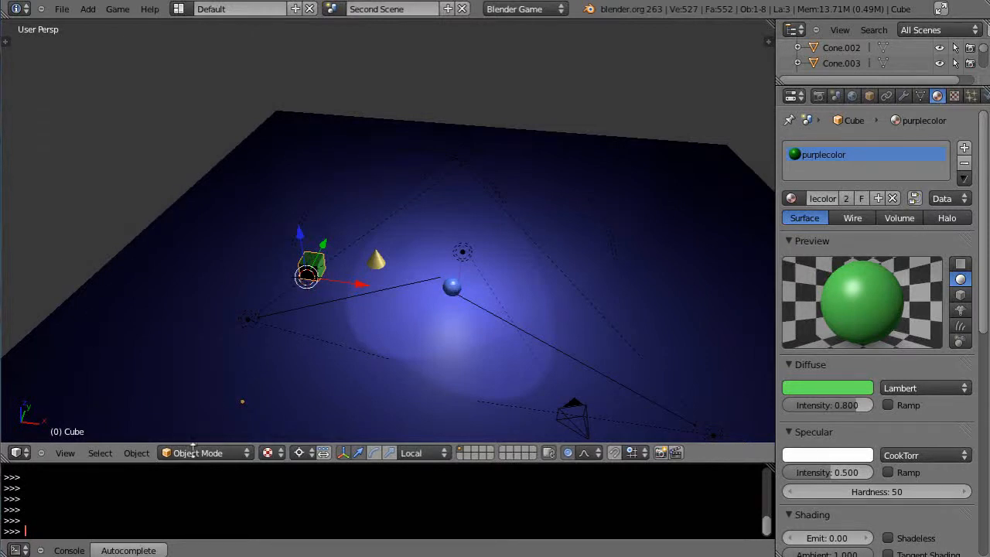
pyautogui.moveTo(244, 410)
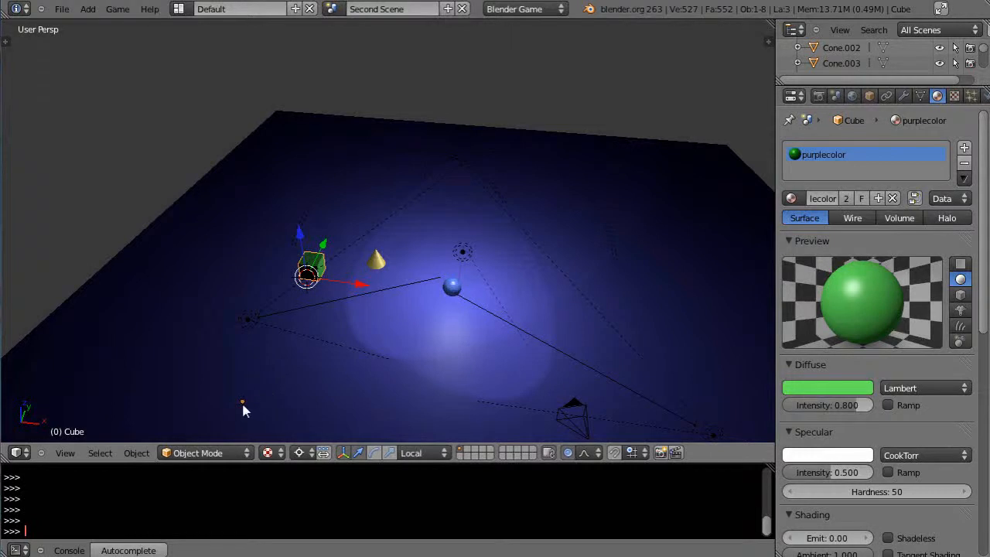
pyautogui.moveTo(310, 395)
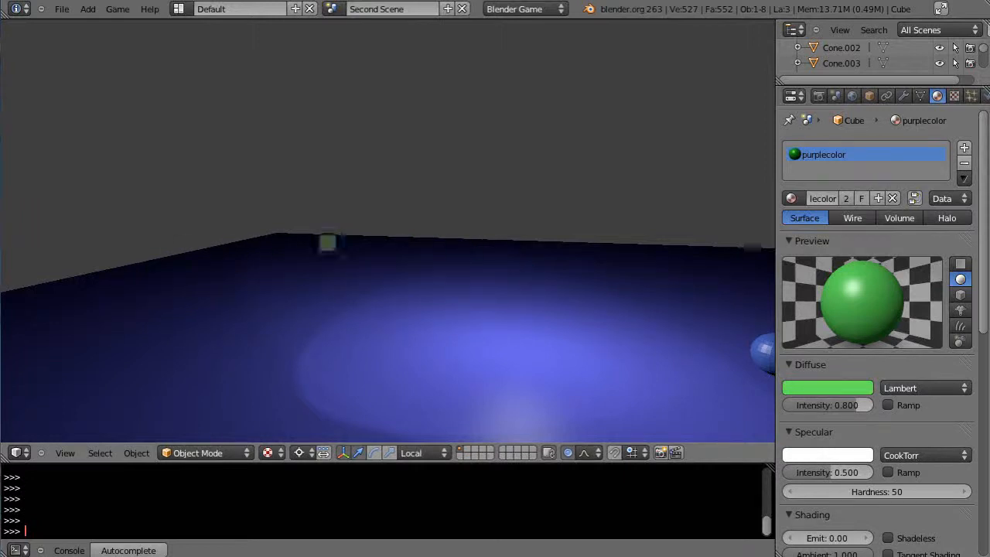
# Step: Orbit the viewport to watch the green cube move across the floor in-game
pyautogui.moveTo(328, 242); pyautogui.dragTo(518, 282)
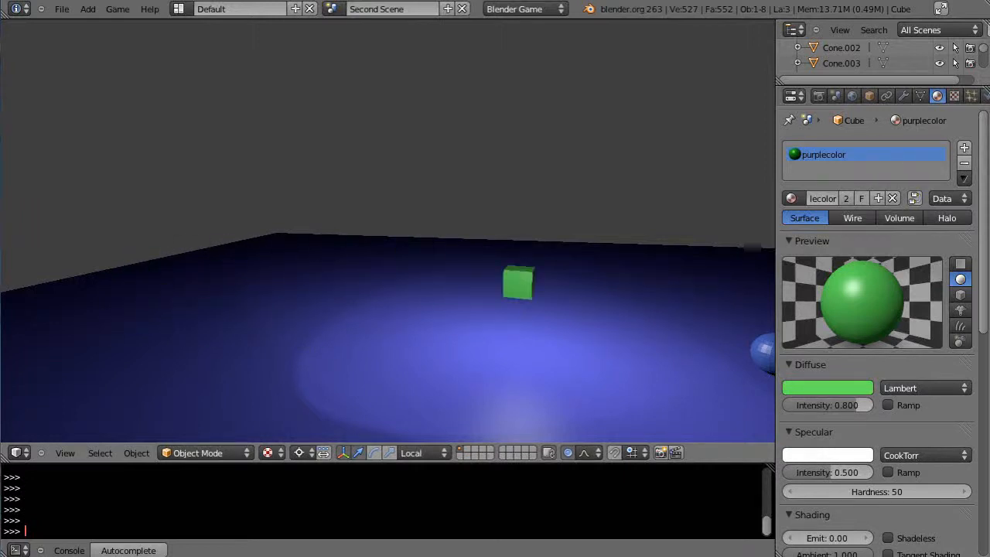
pyautogui.moveTo(518, 281); pyautogui.dragTo(147, 307)
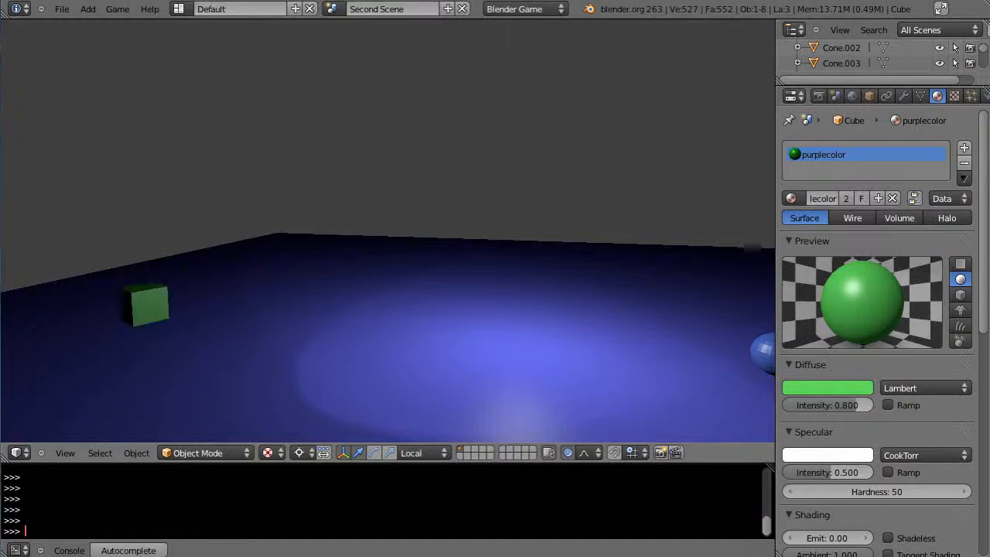